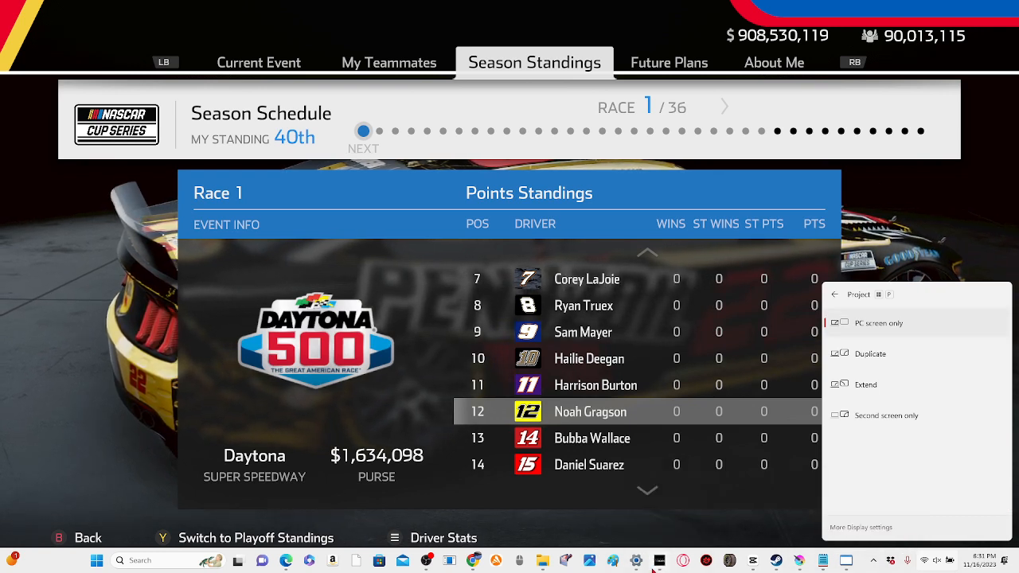
Step: Leave the season standings screen for the desktop with the asset extractor open
right_click(656, 561)
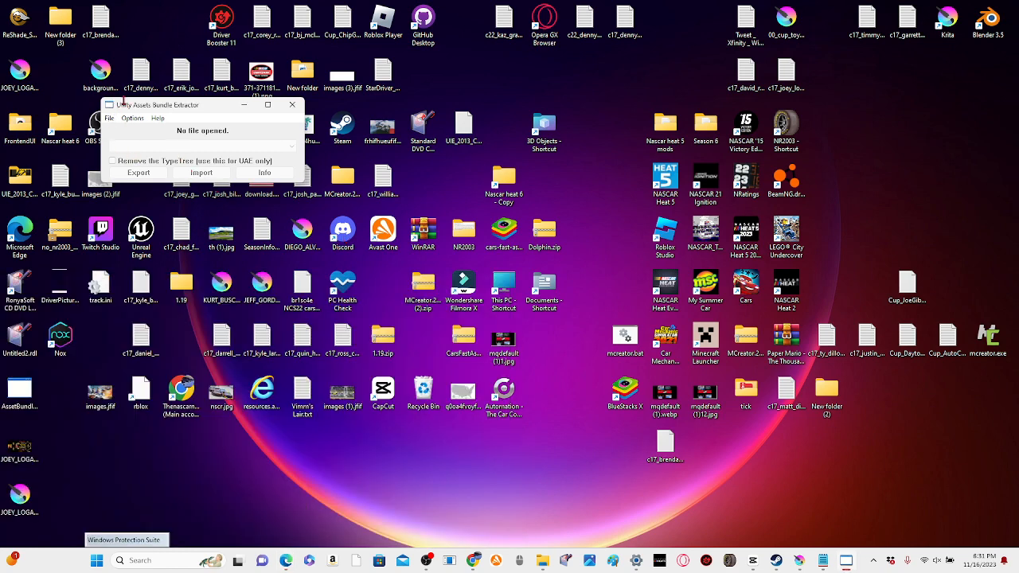
click(109, 118)
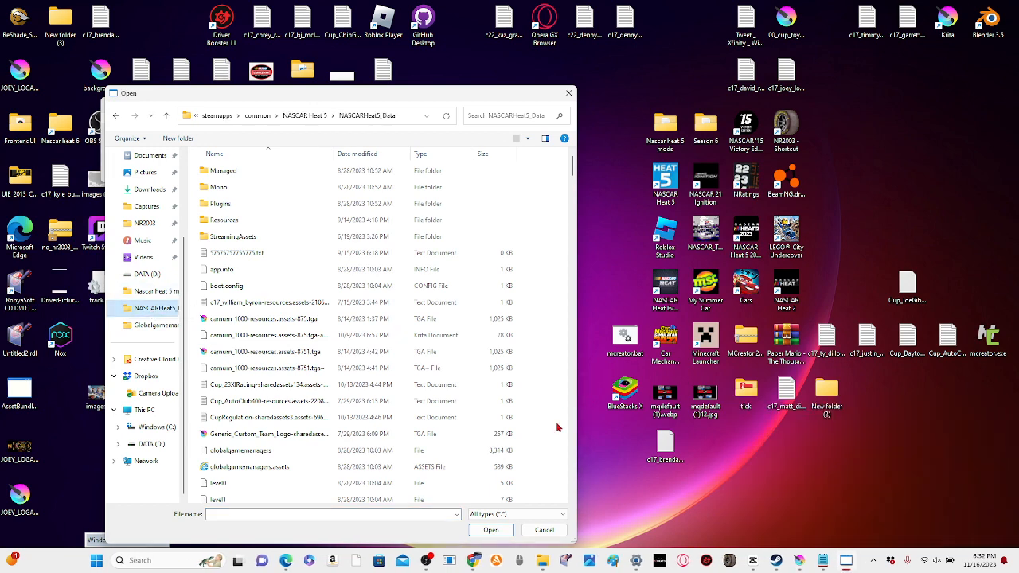
scroll(down, 3)
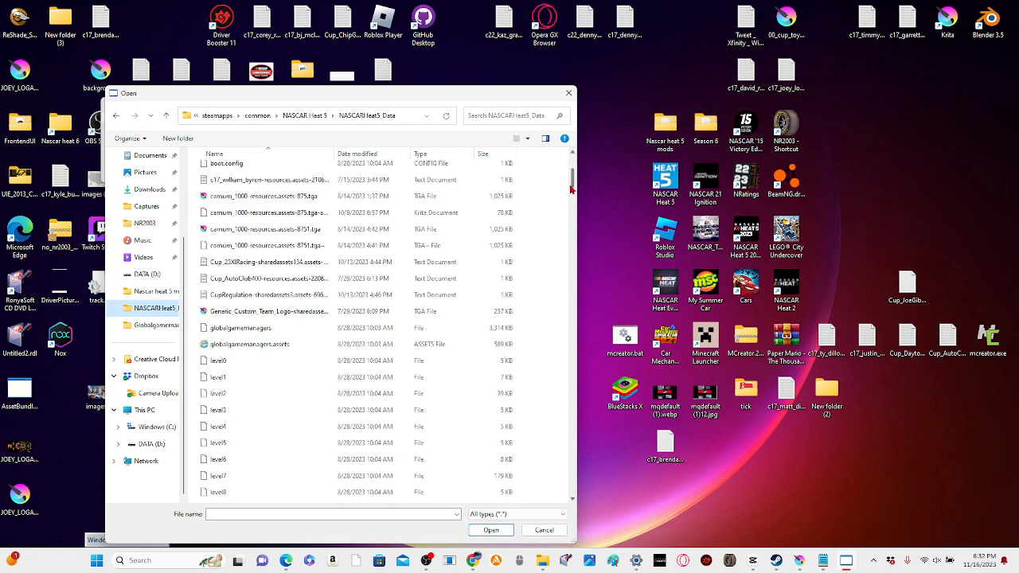
scroll(down, 3)
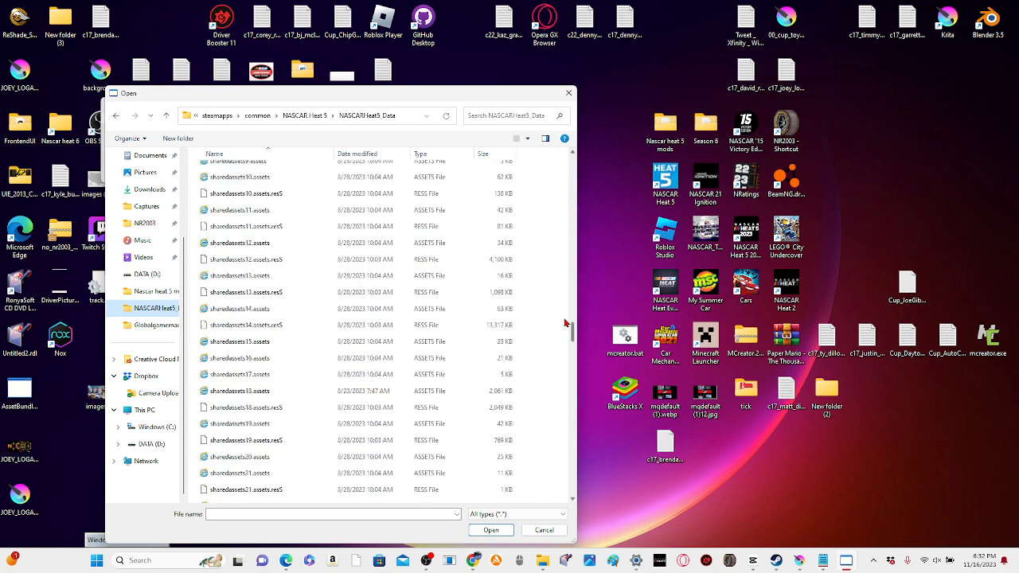
scroll(up, 3)
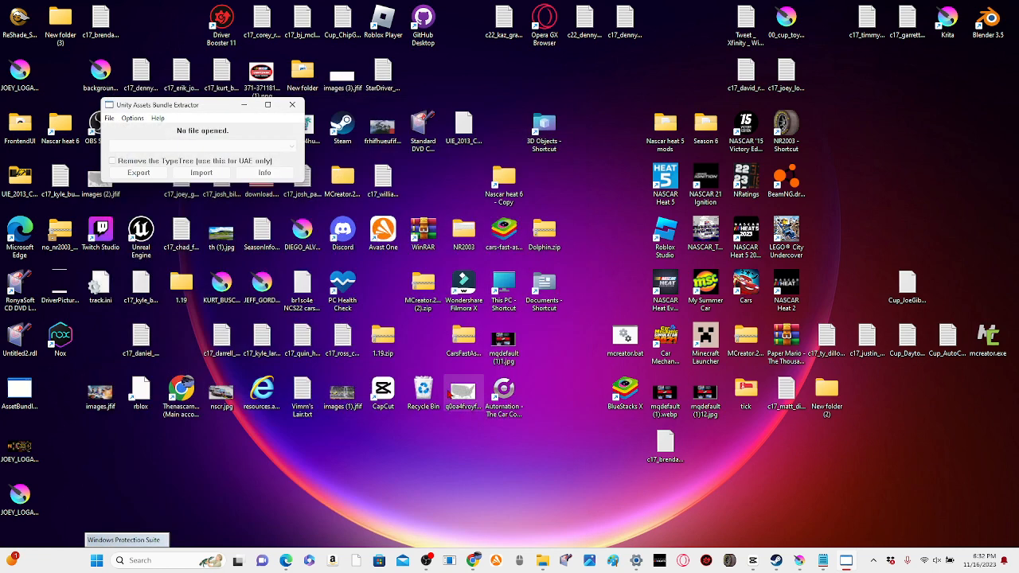
Step: Load a sharedassets file from NASCARHeat5_Data to list its textures, meshes and materials
click(200, 172)
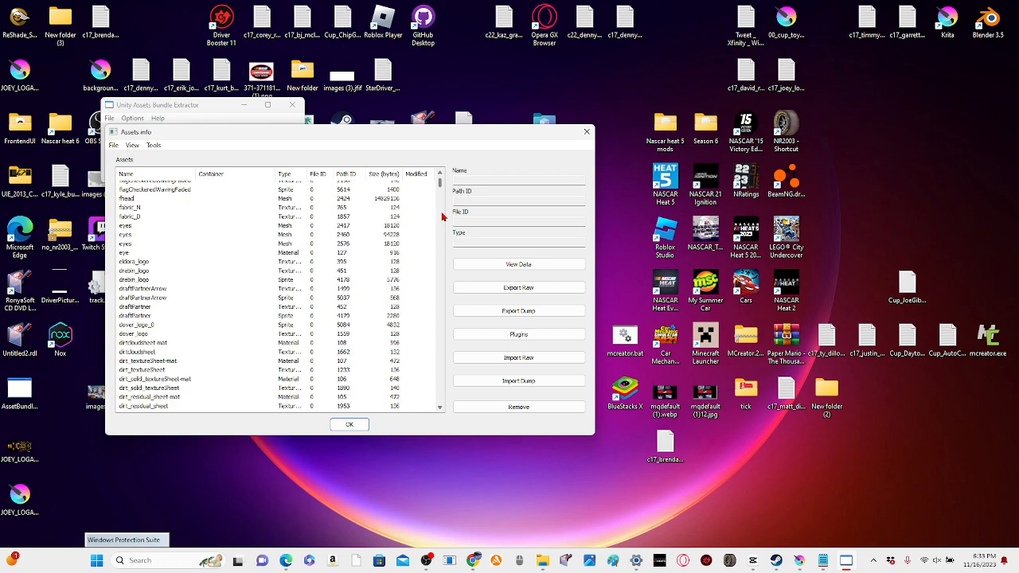
Step: Select a c22 driver persona MonoBehaviour entry among the asset list
scroll(down, 3)
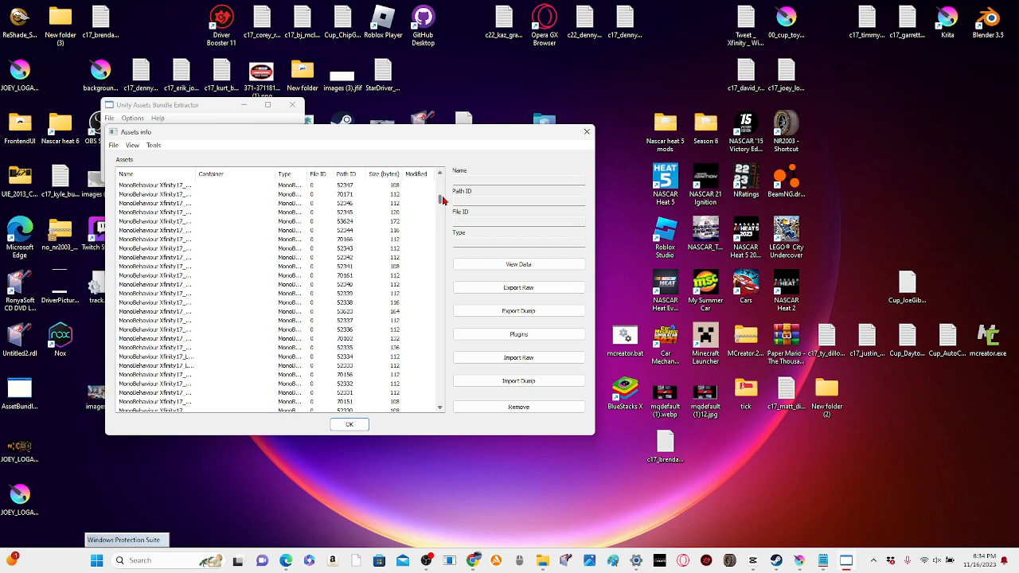
scroll(down, 3)
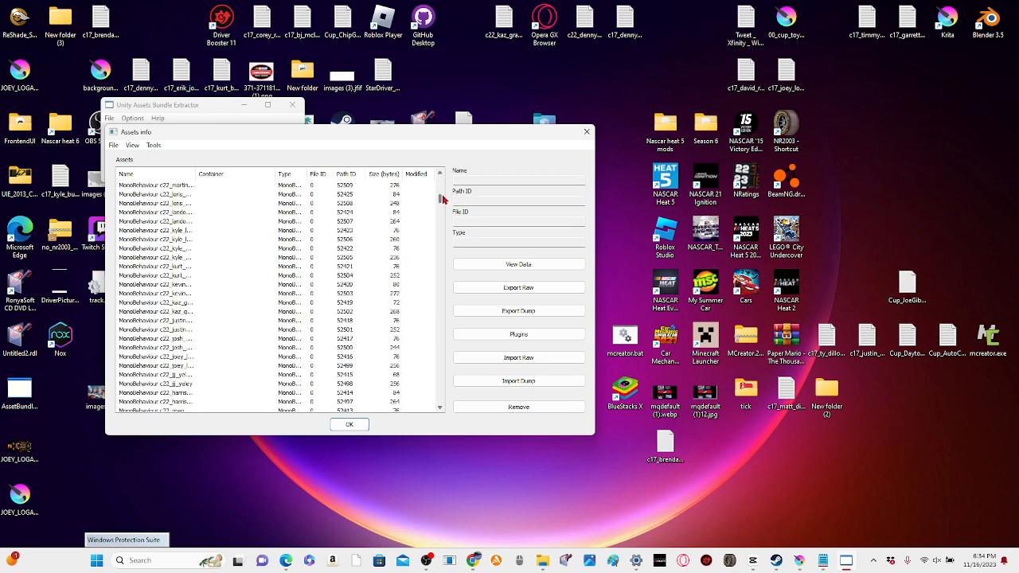
click(156, 185)
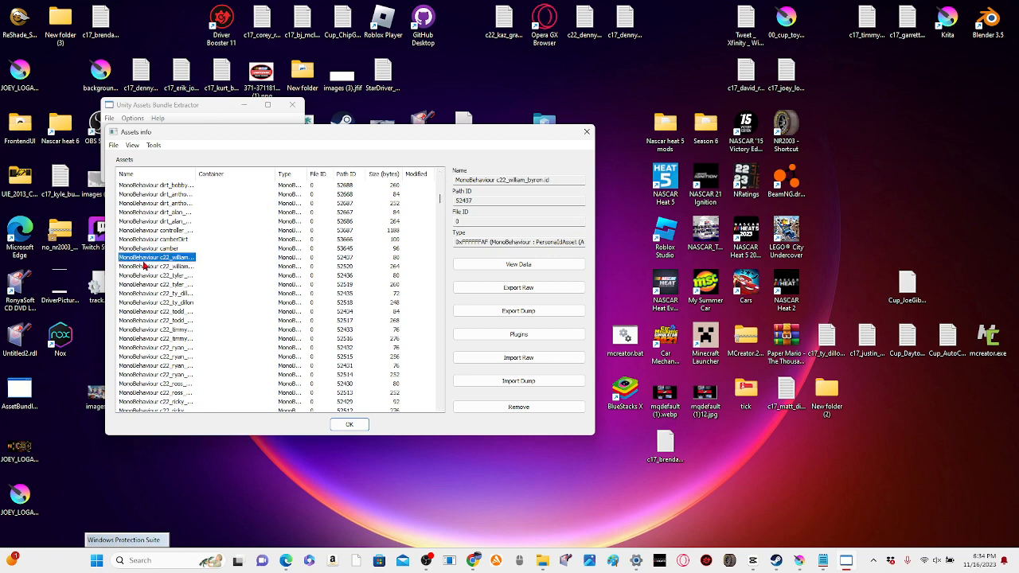
mouse_move(245, 266)
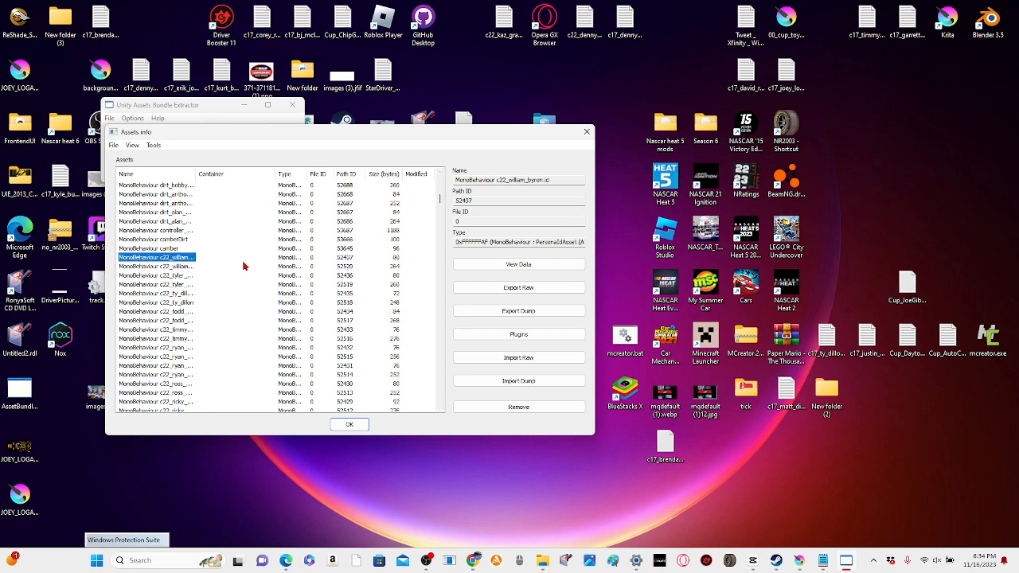
click(156, 266)
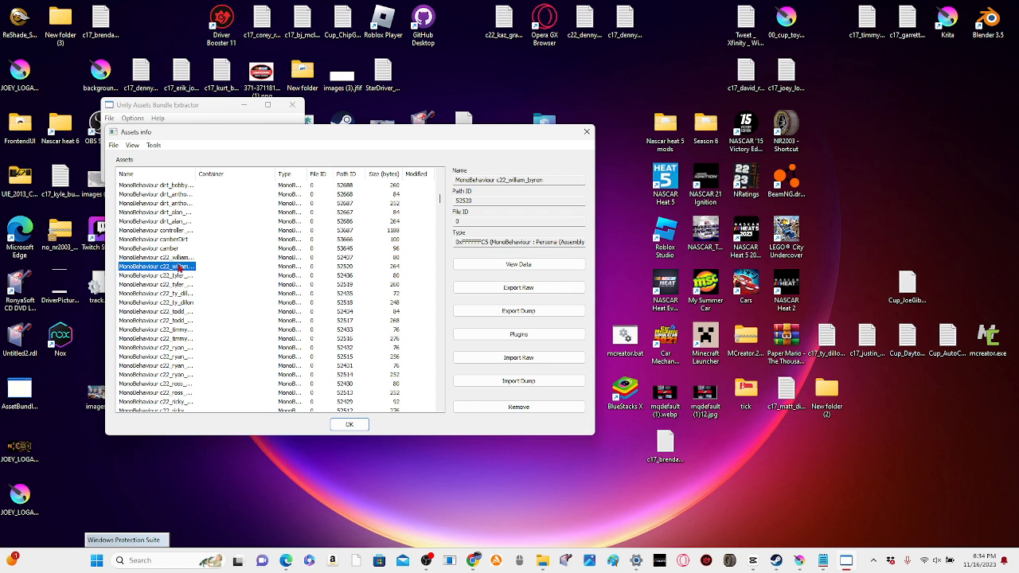
mouse_move(229, 299)
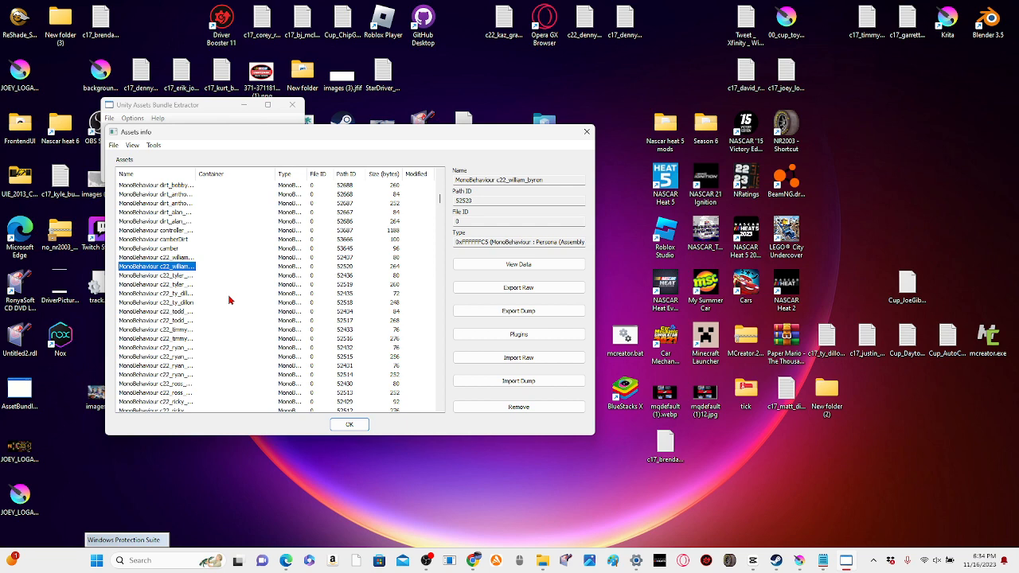
mouse_move(472, 327)
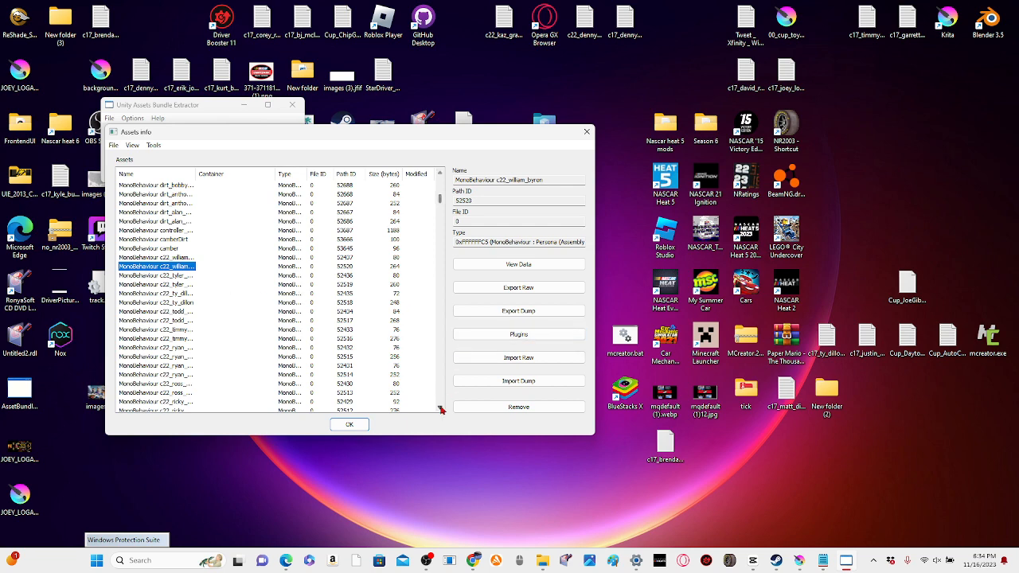
Step: Select another c22 driver persona MonoBehaviour further down the list
scroll(down, 3)
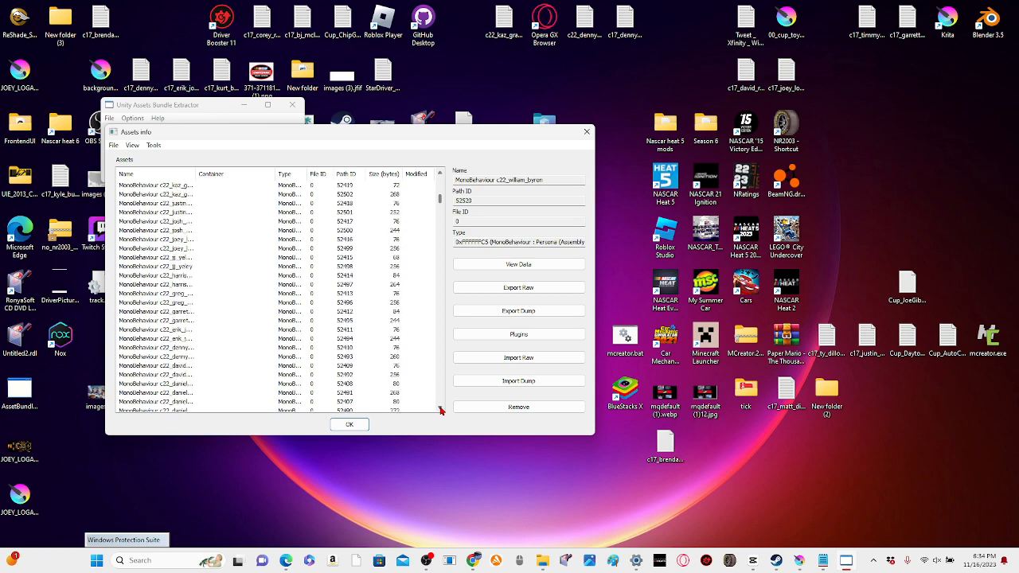
scroll(down, 3)
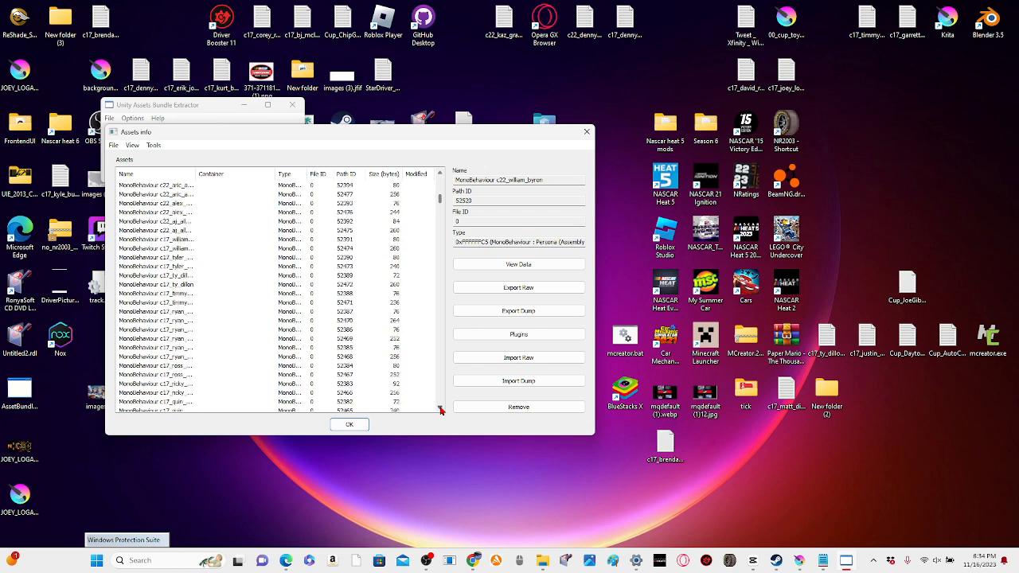
scroll(down, 3)
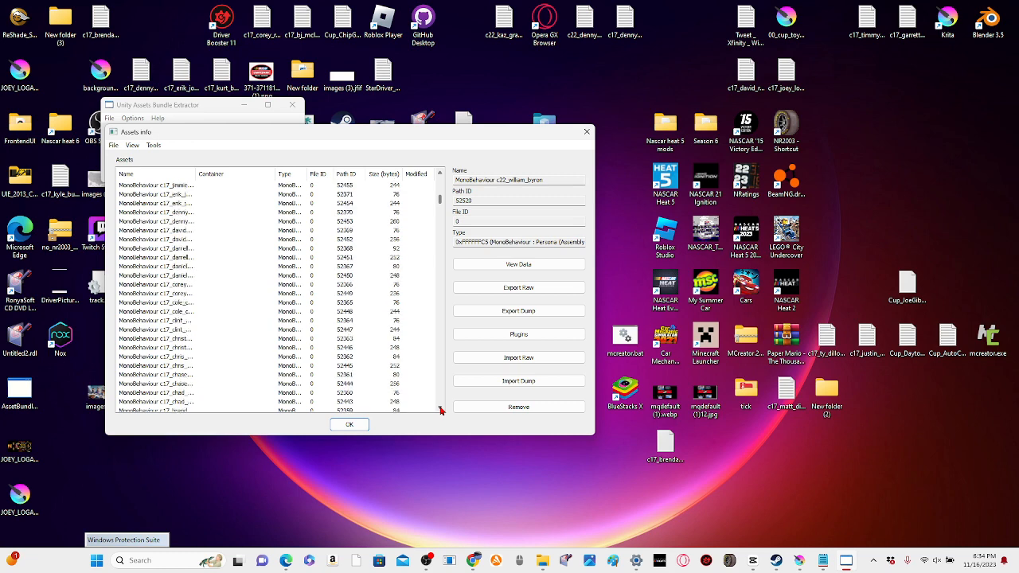
scroll(down, 3)
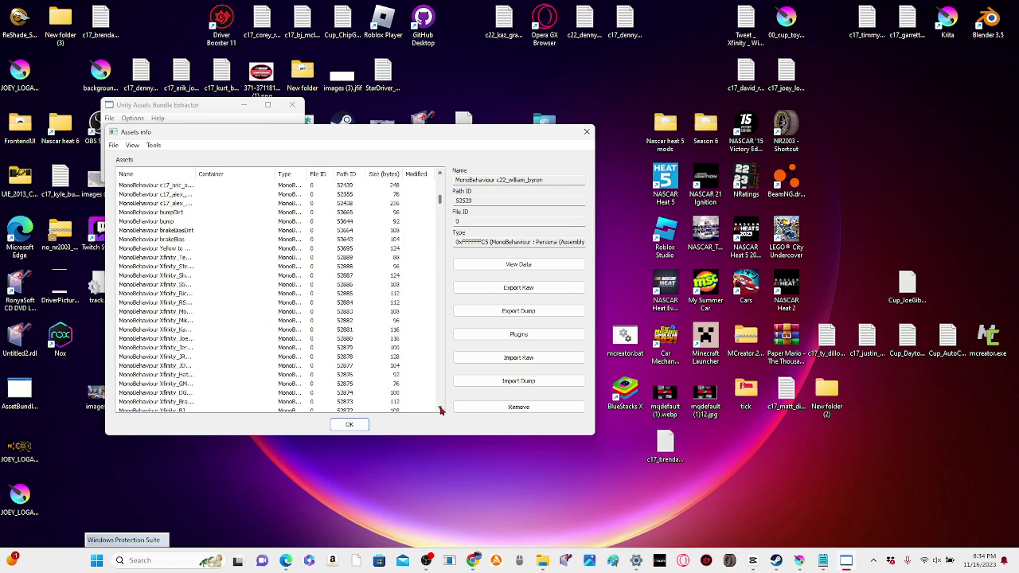
scroll(down, 3)
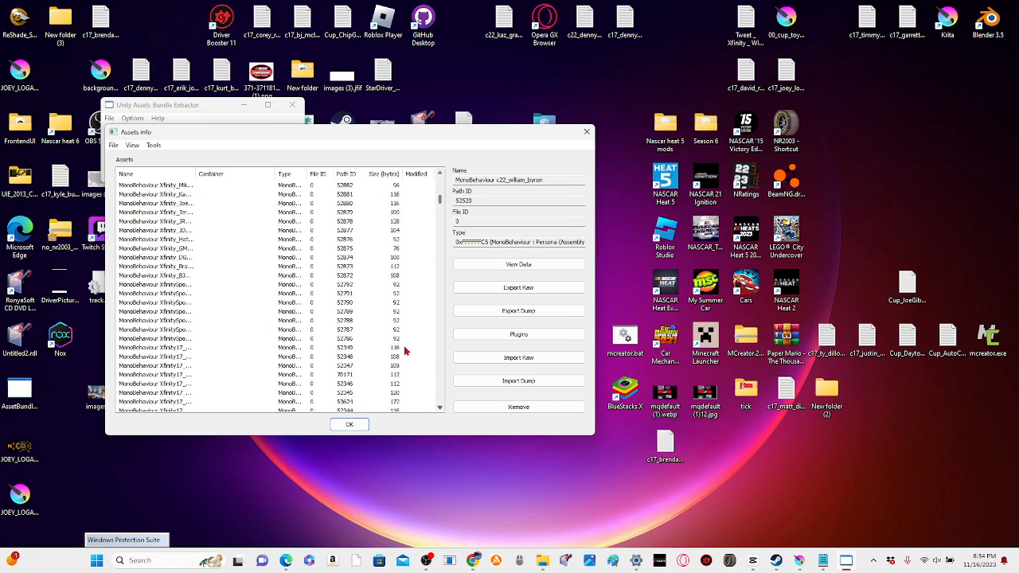
scroll(up, 3)
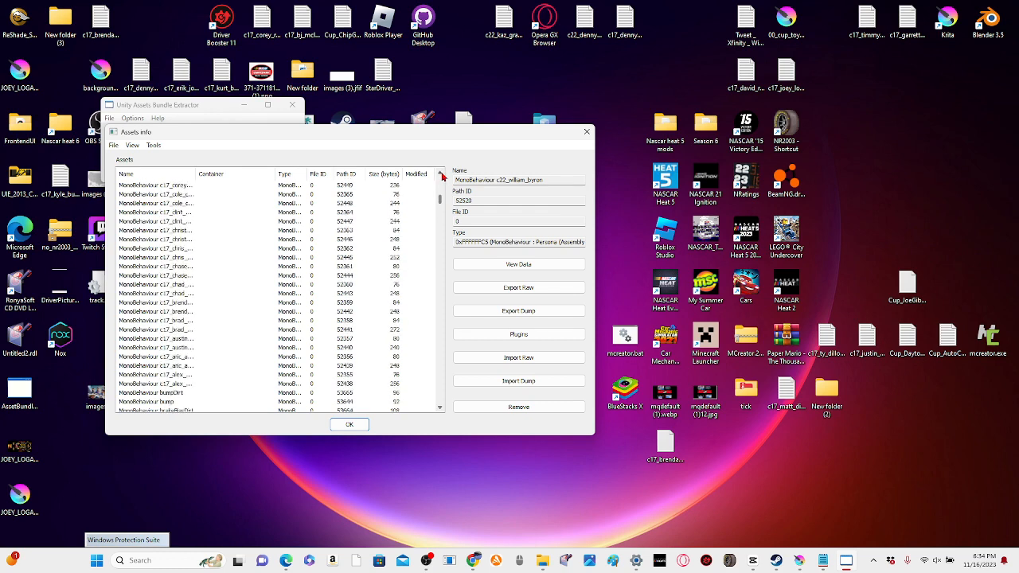
scroll(down, 3)
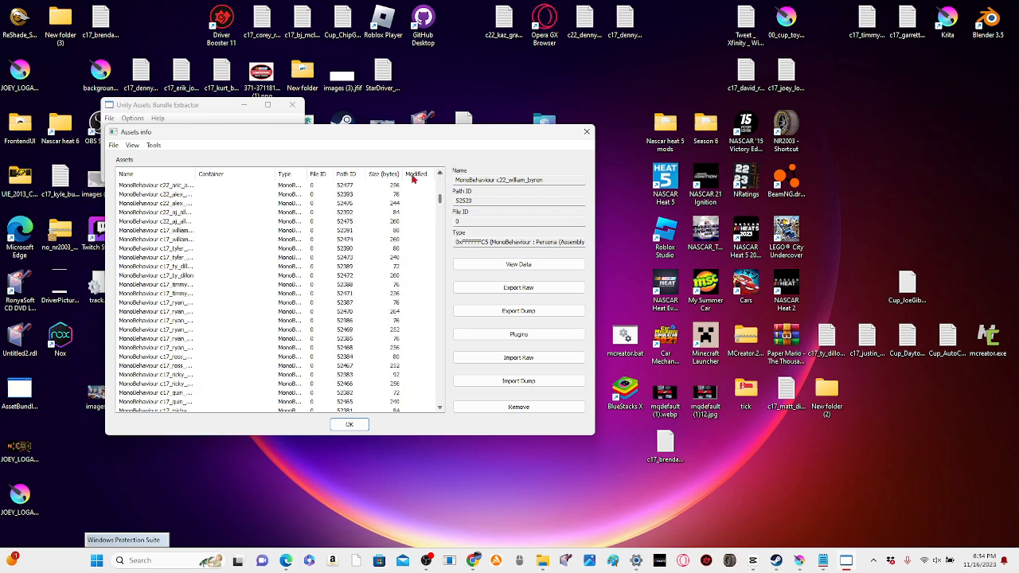
click(157, 204)
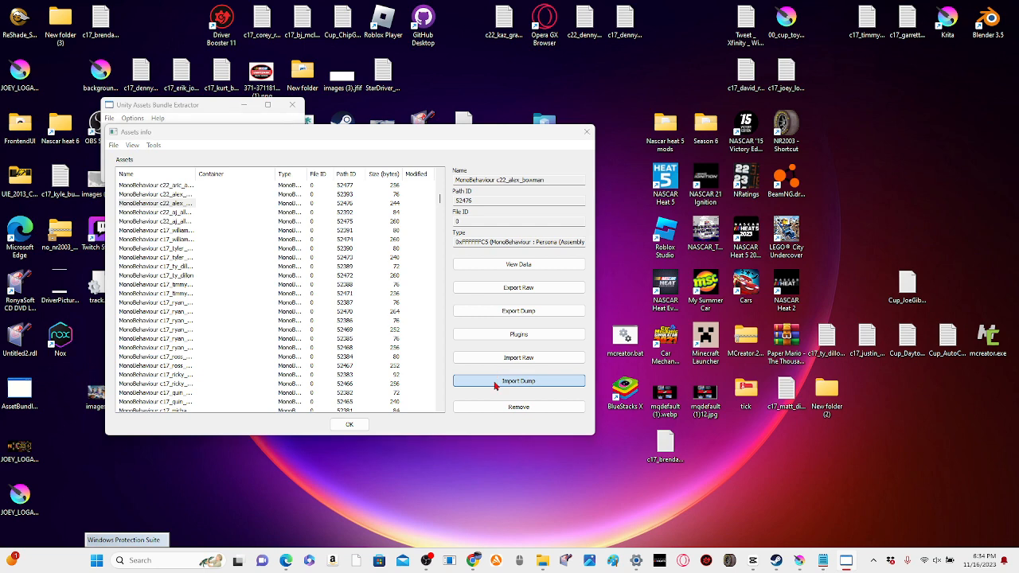
Step: Start an Export Dump, accept the type lookup and skip choosing an assembly file
click(519, 381)
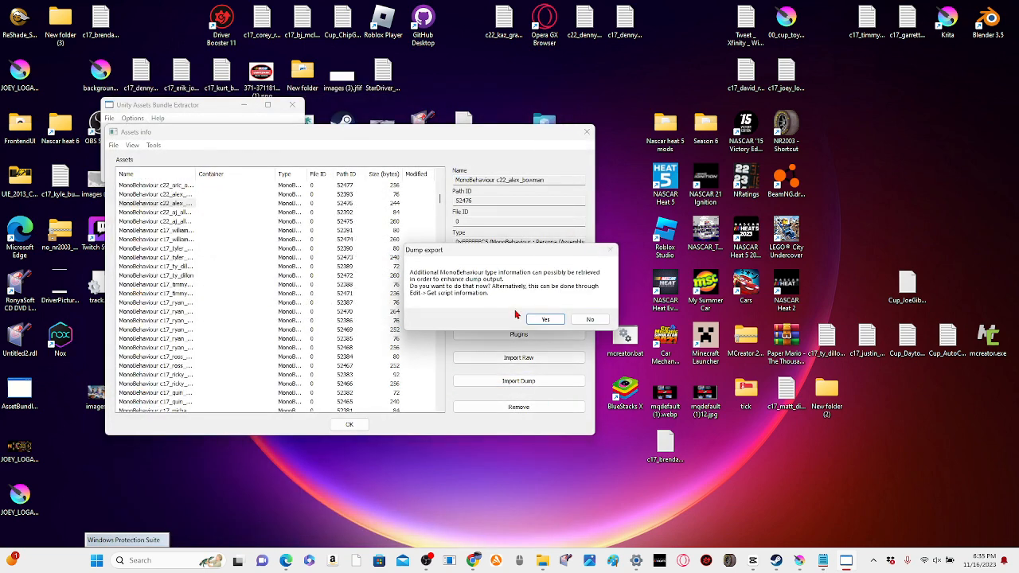
click(544, 318)
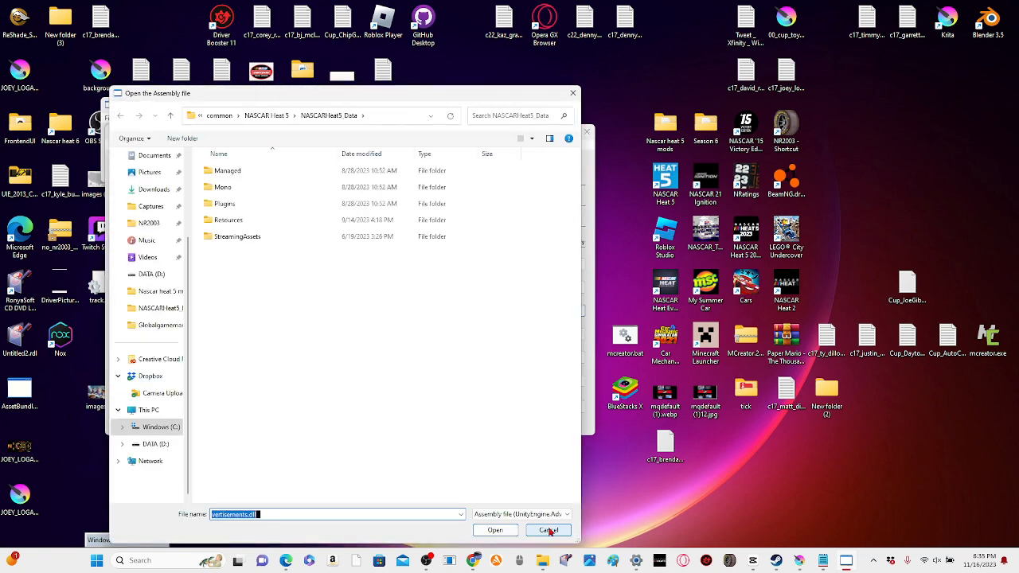
click(547, 529)
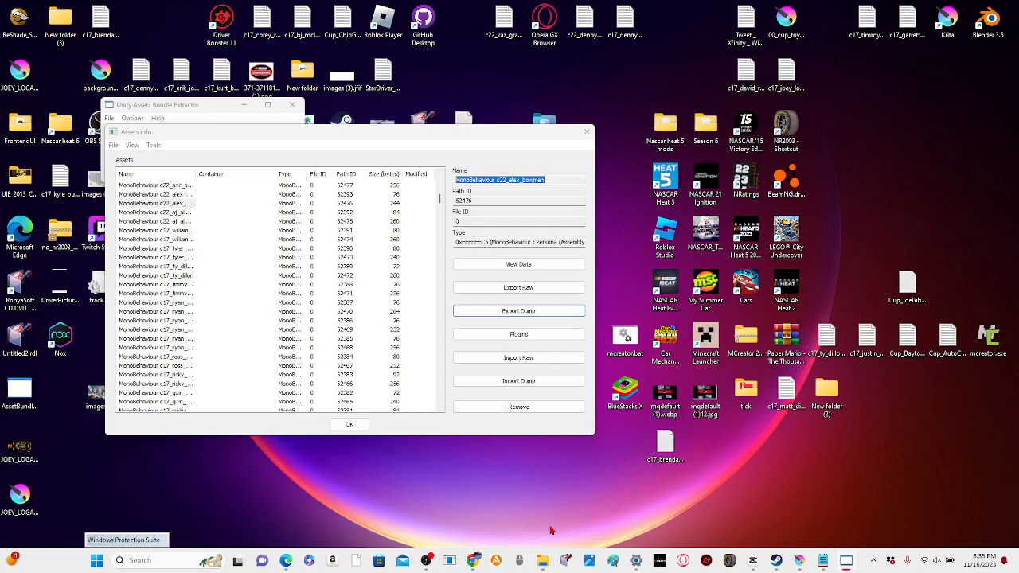
Step: Export the persona asset as a .txt dump into NASCARHeat5_Data and show that folder
click(519, 310)
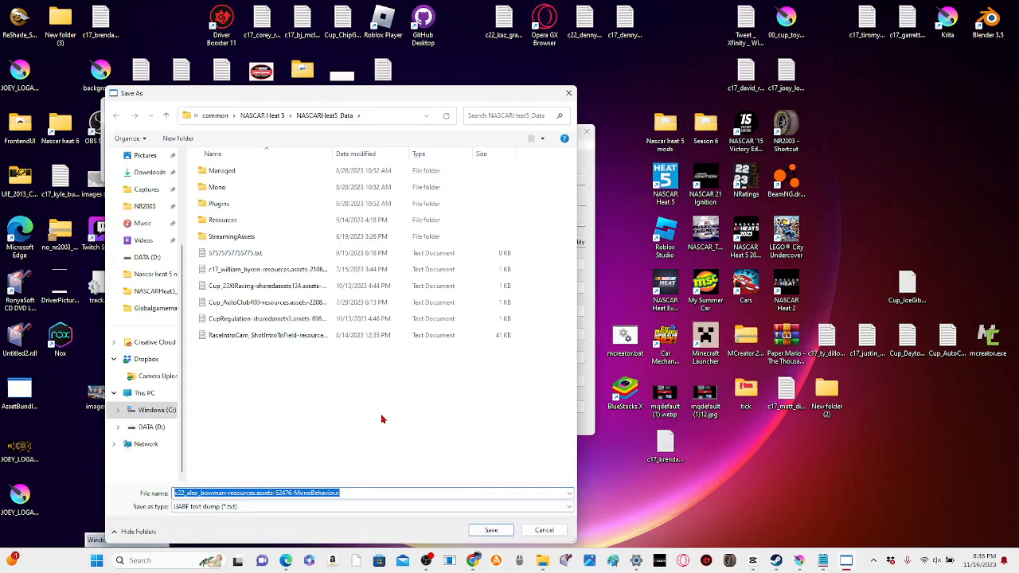
click(490, 528)
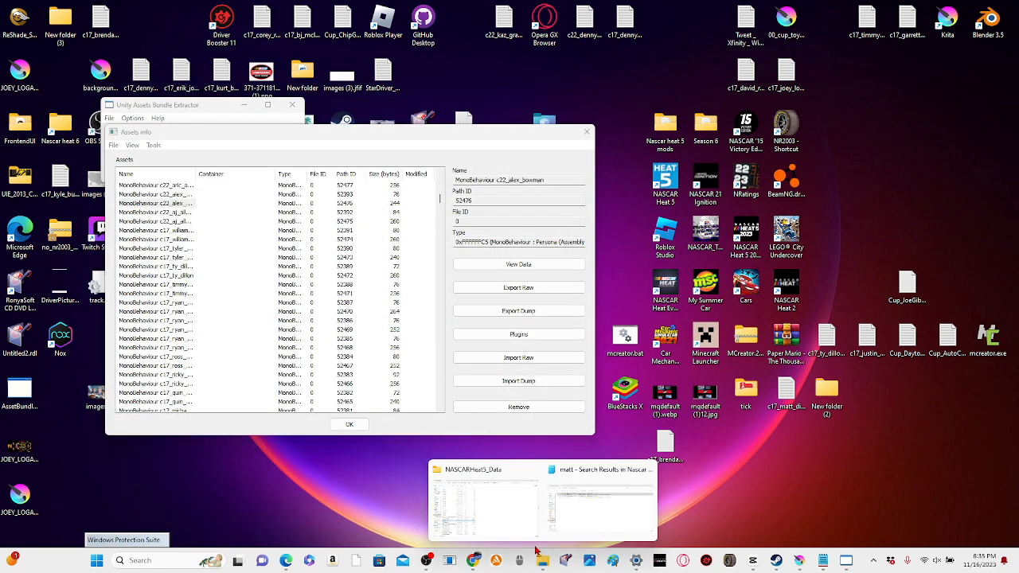
click(486, 469)
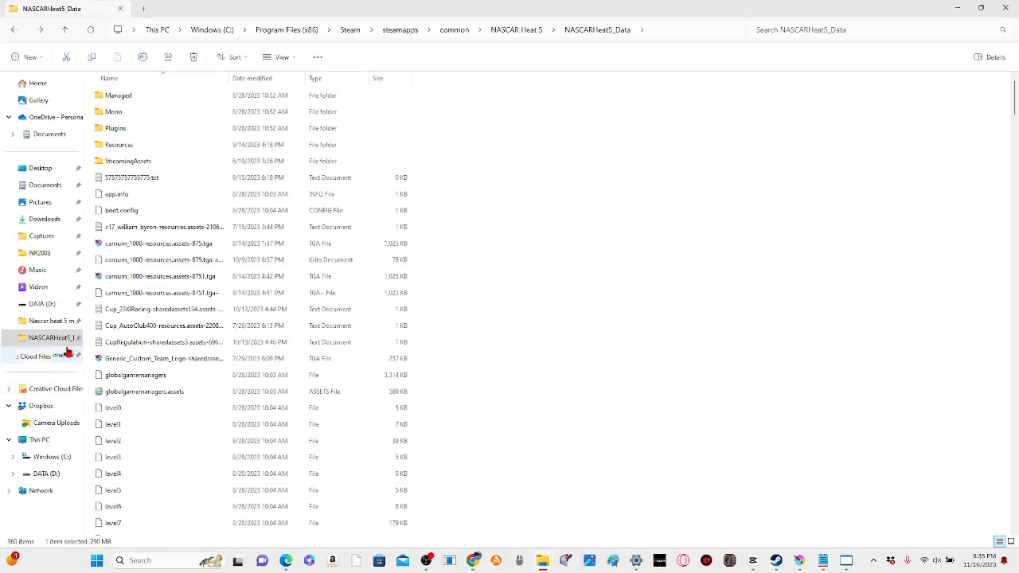
Step: Search NASCARHeat5_Data for 'alex' and select the c22_alex_bowman resources.assets dump
click(160, 325)
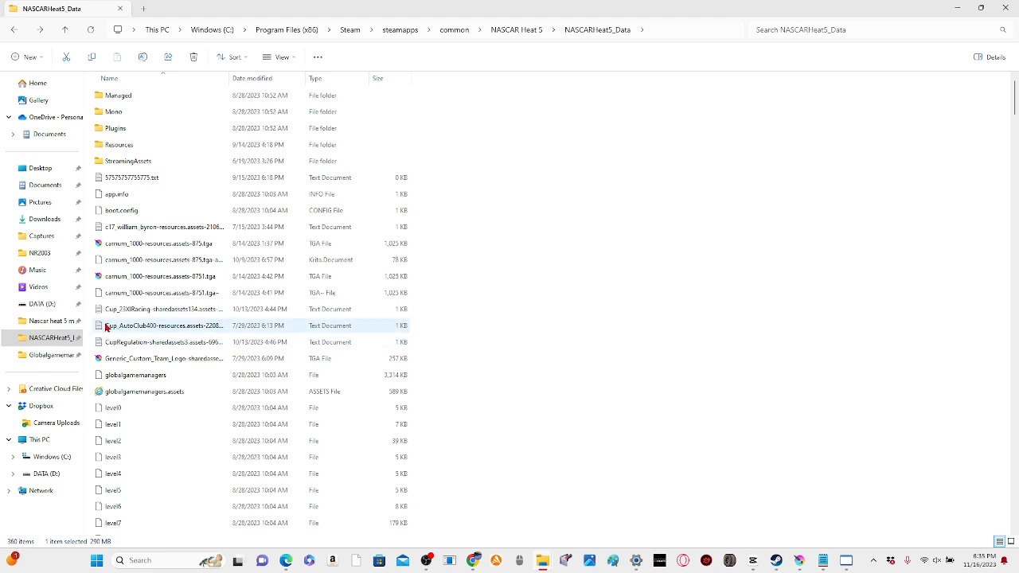
click(162, 226)
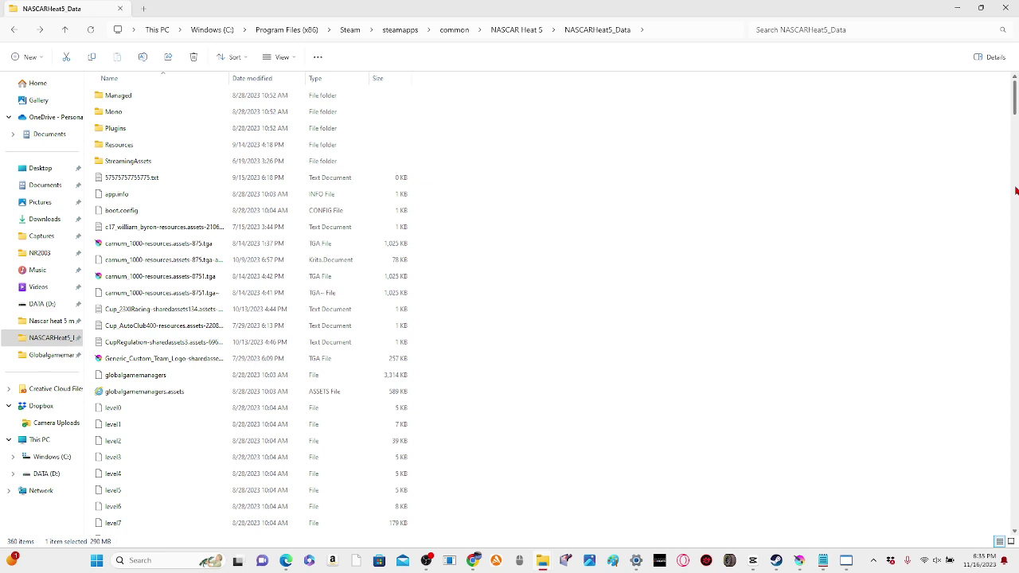
scroll(down, 3)
text(alex)
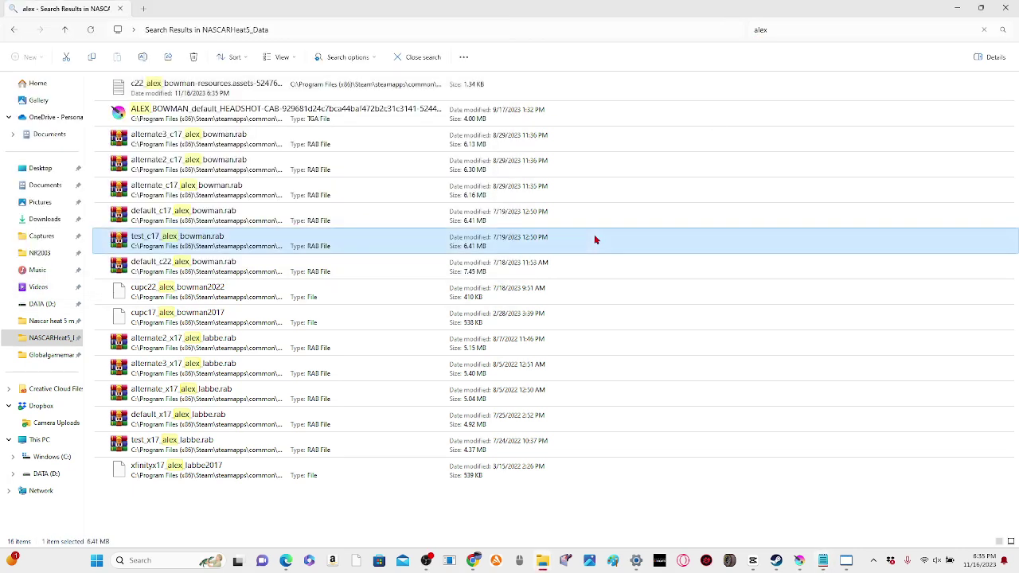
click(239, 83)
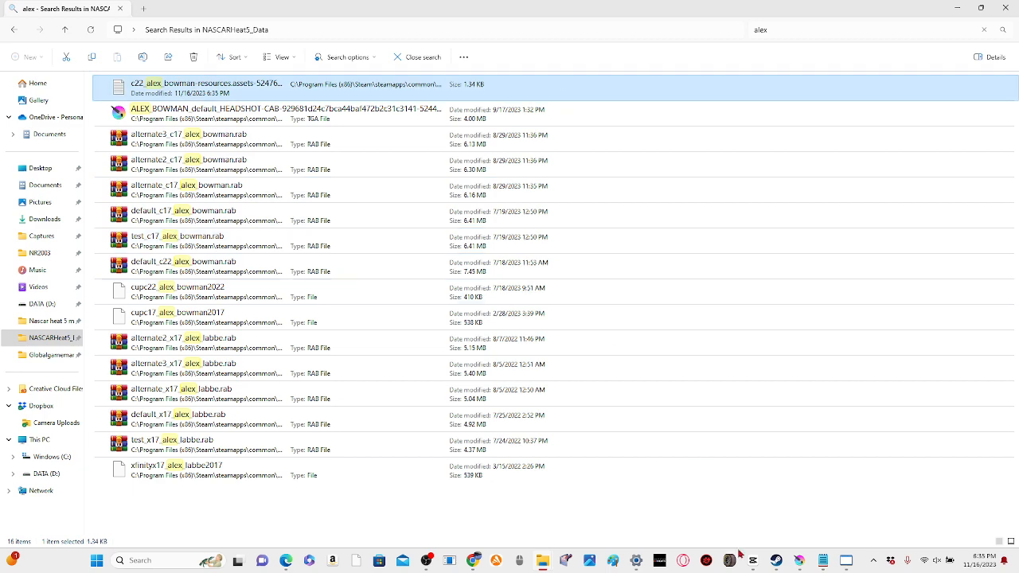
Step: Open the c22_alex_bowman dump in Notepad maximized
double_click(223, 83)
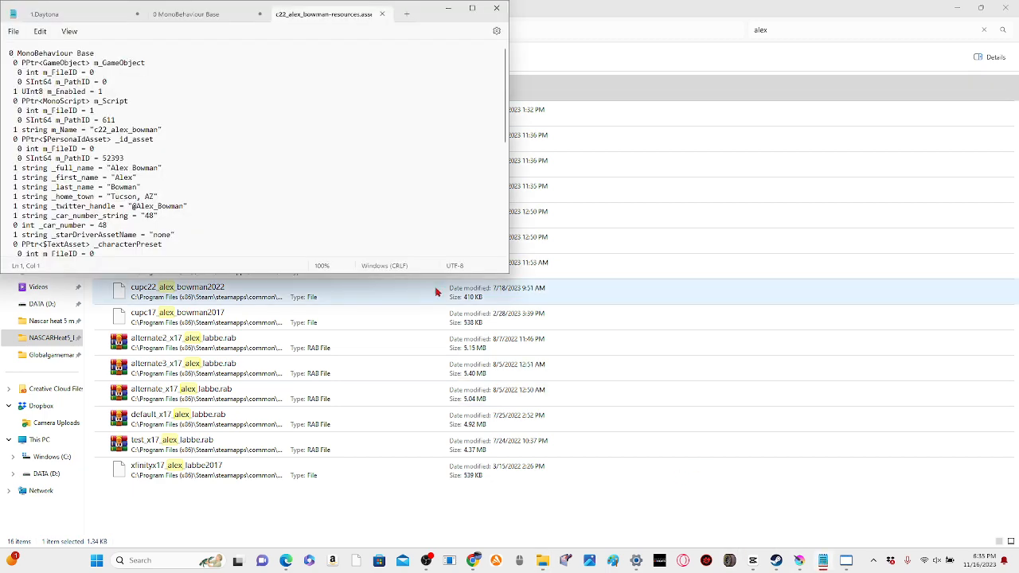
click(472, 8)
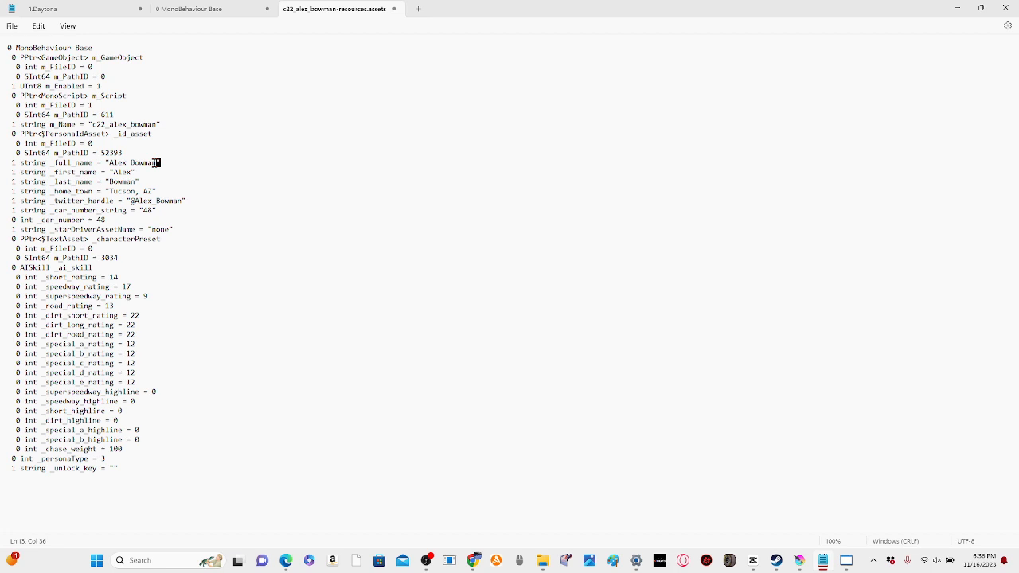
Step: Change _full_name, _first_name and _last_name from Alex Bowman to Matt Diberentodo
double_click(133, 162)
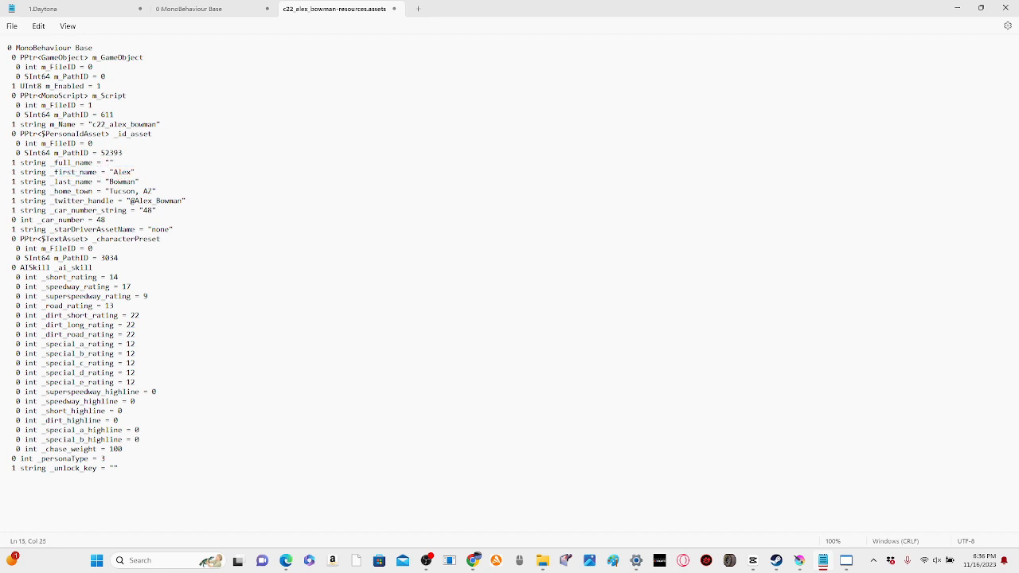
text(Matt)
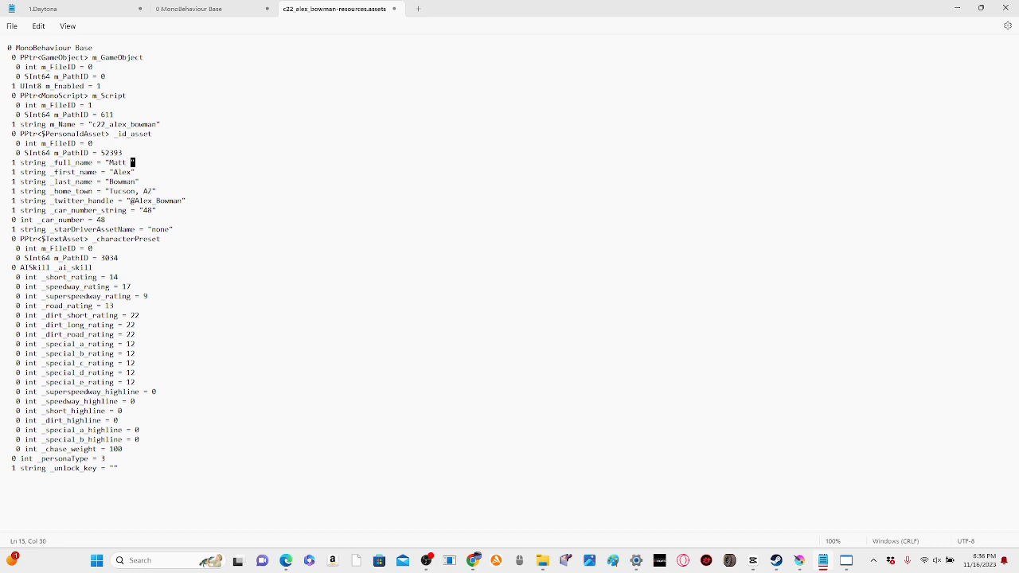
text(iberentodo)
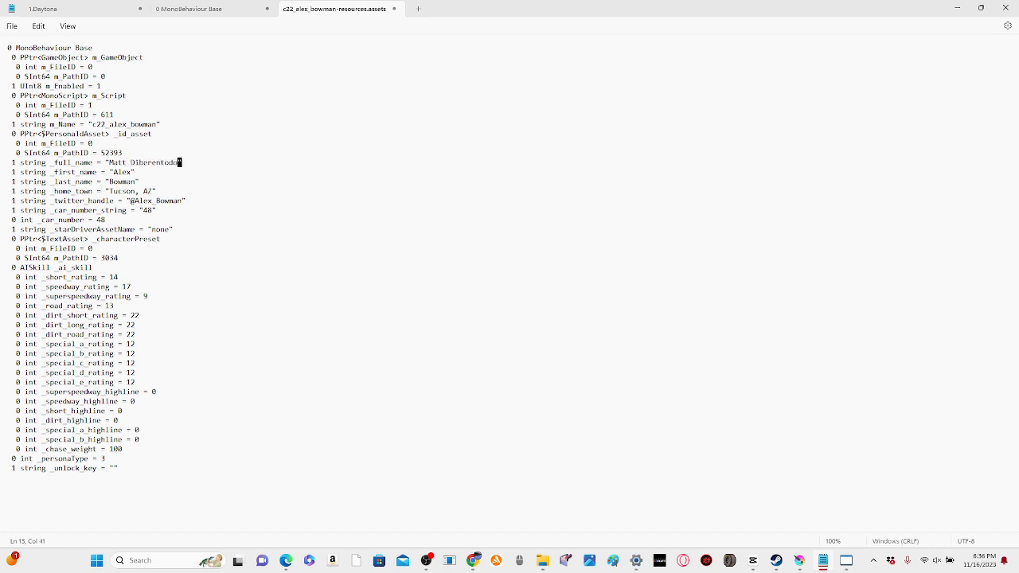
double_click(121, 172)
text(Matt)
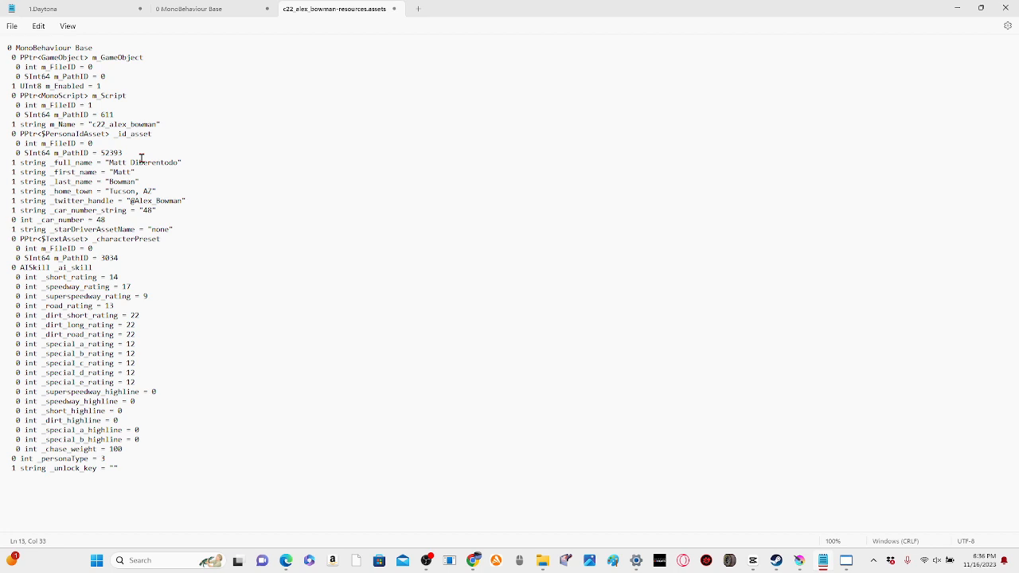
double_click(153, 162)
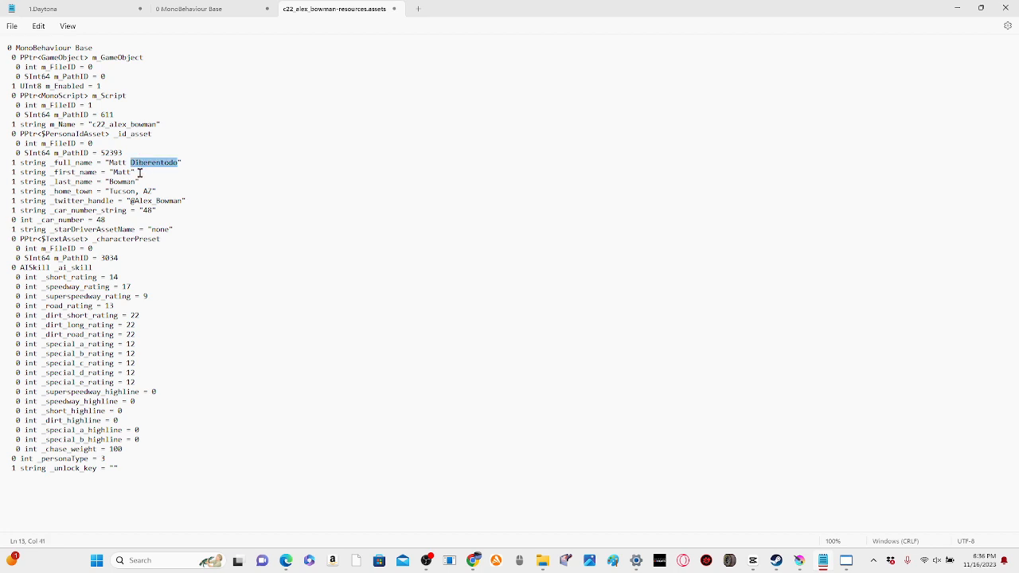
click(109, 182)
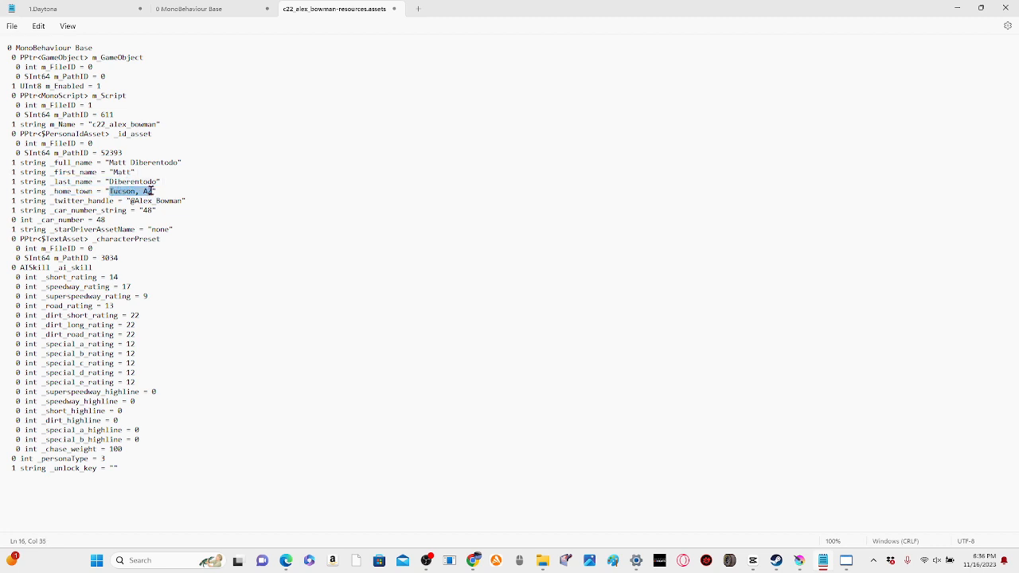
mouse_move(176, 223)
text(S)
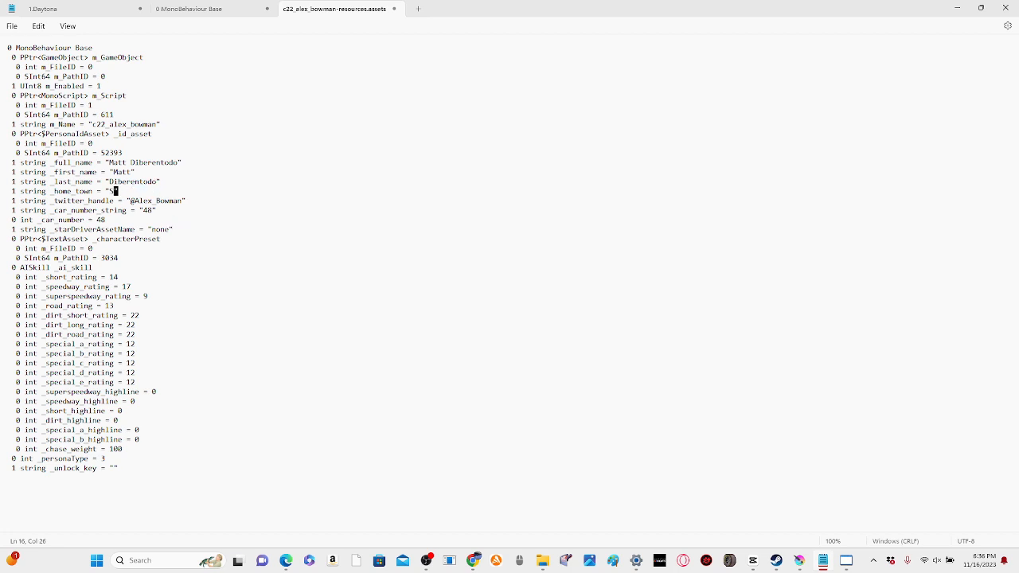
Step: Overwrite the _home_town value with the new town text
text(UBTOTHENASCARNI)
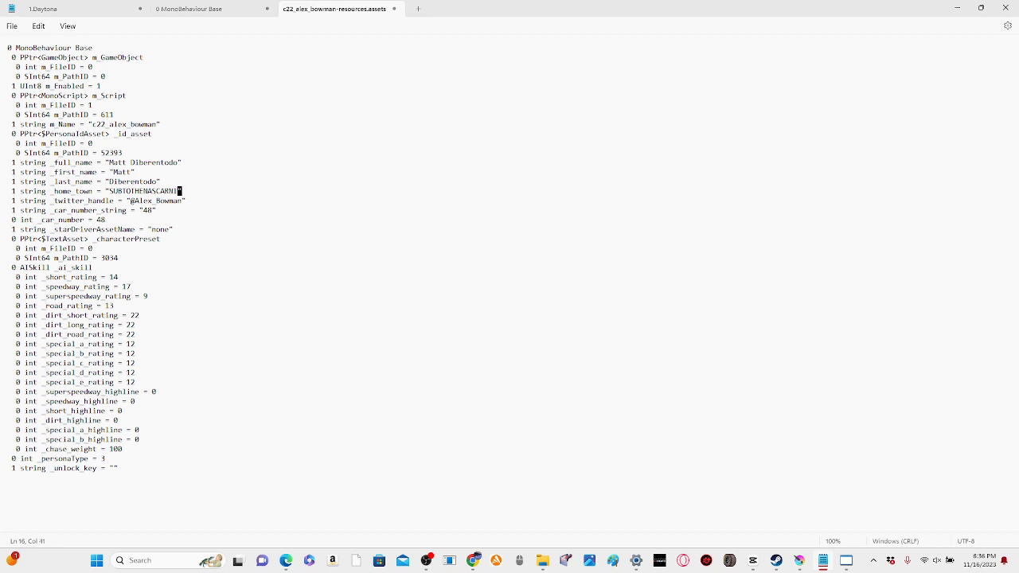
text(CK)
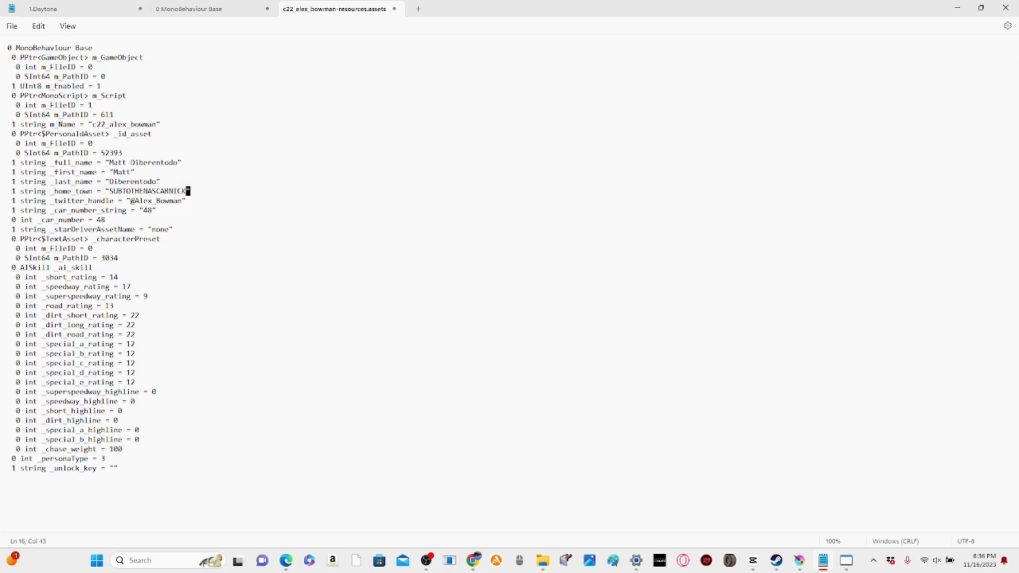
mouse_move(185, 227)
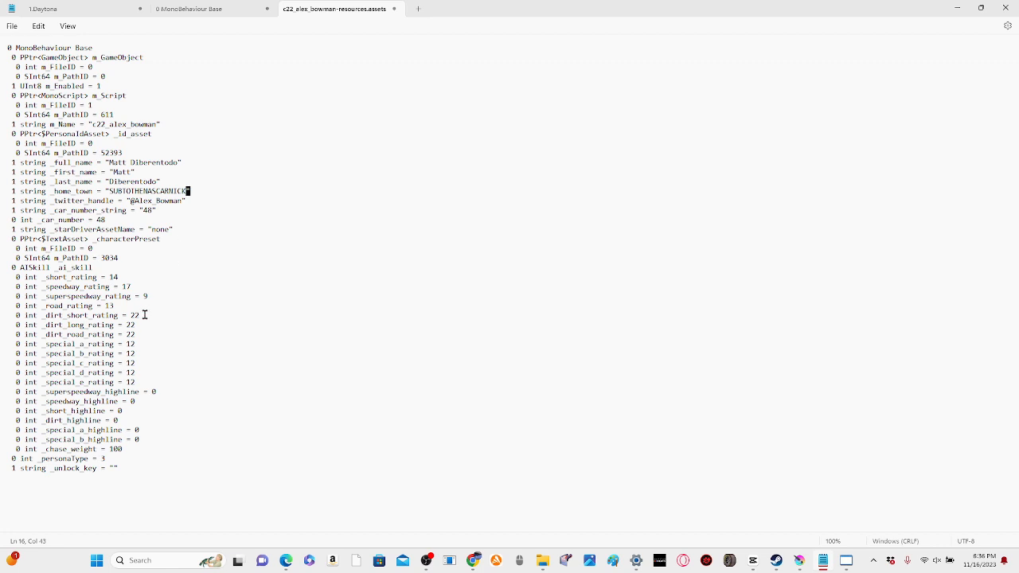
Step: Change _short_rating from 54 to 48
click(128, 281)
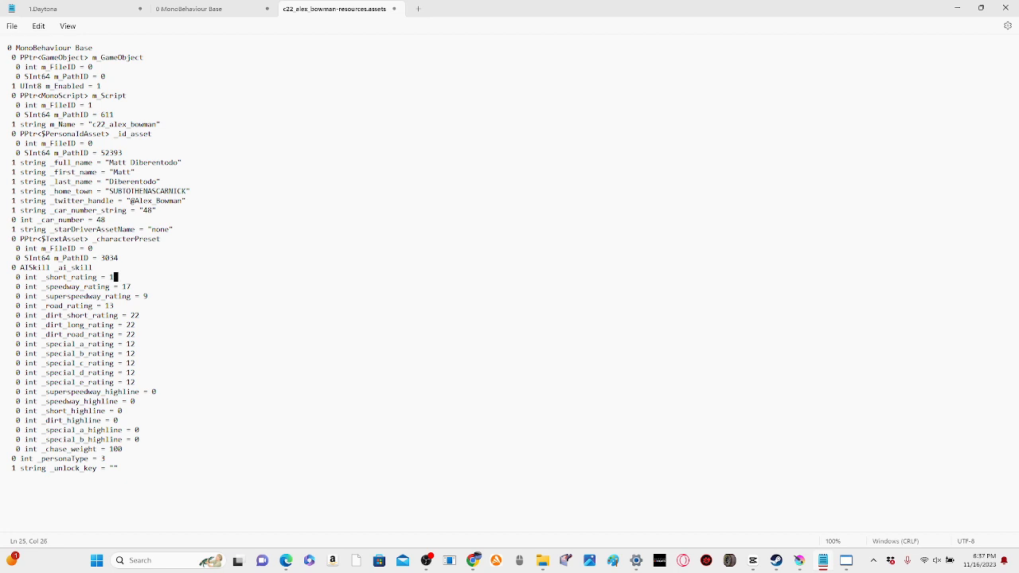
text(48)
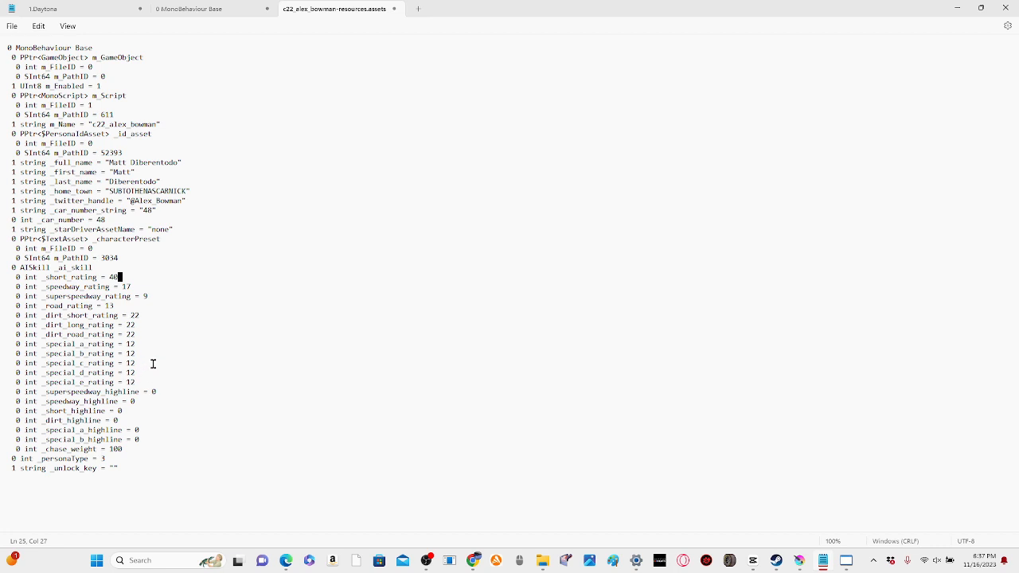
mouse_move(146, 369)
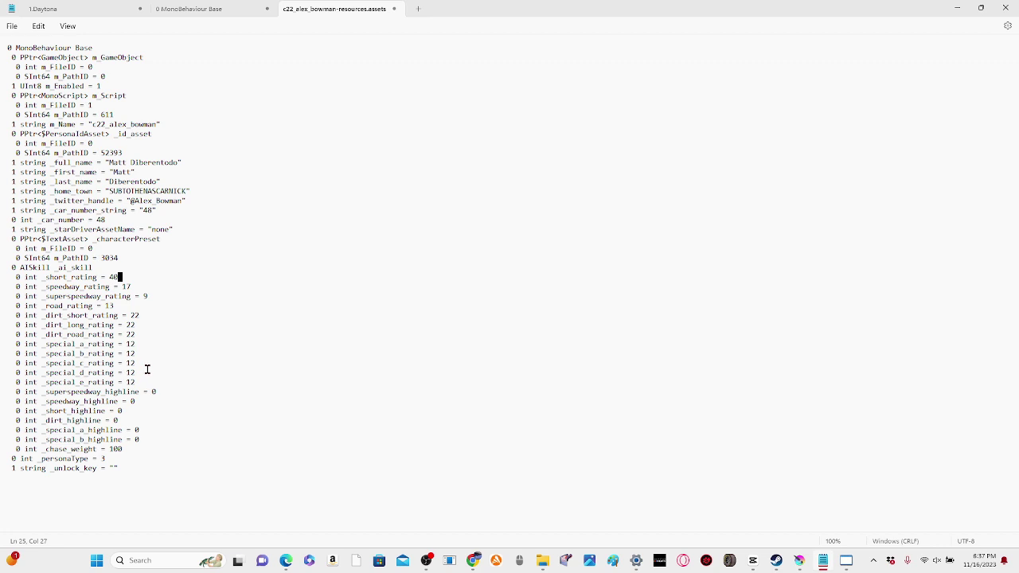
mouse_move(245, 191)
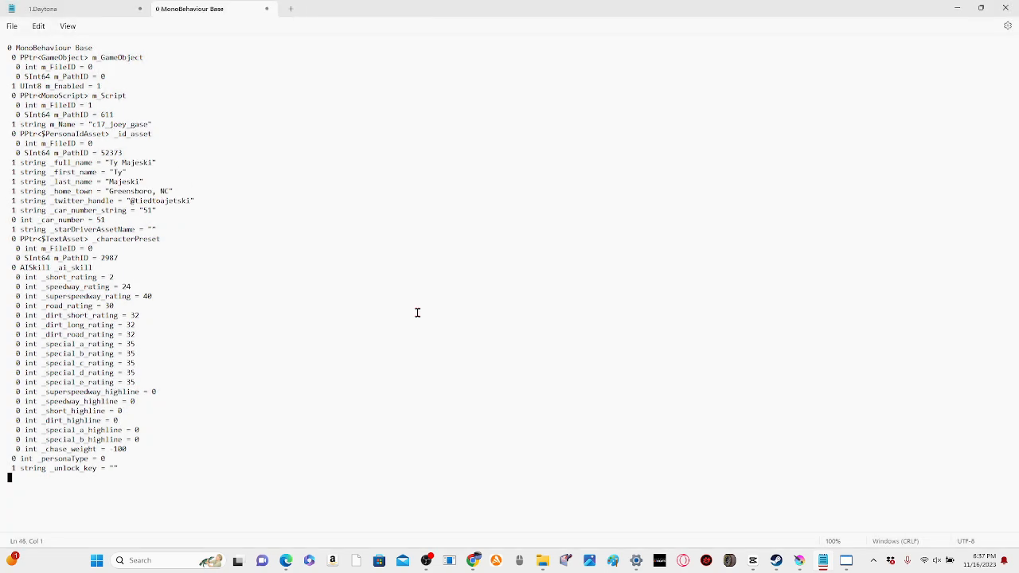
mouse_move(959, 11)
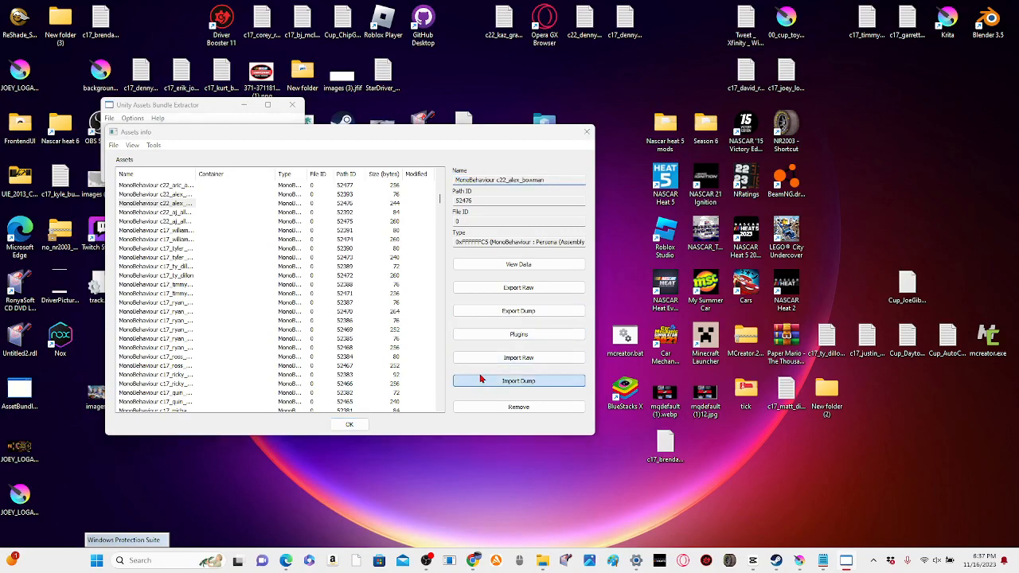
Step: Import the edited dump into the Alex Bowman asset and agree to save changes
click(519, 381)
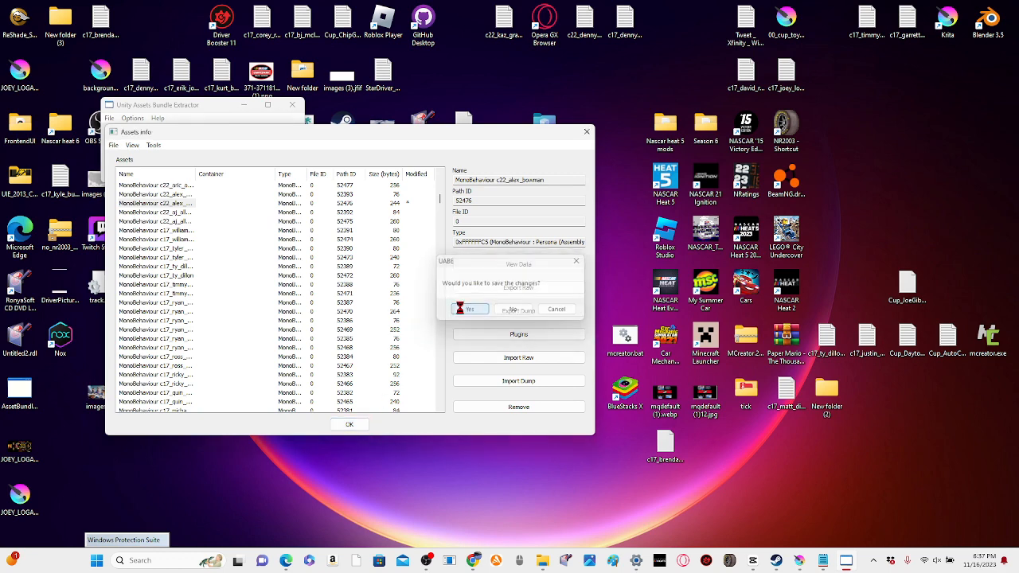
click(470, 309)
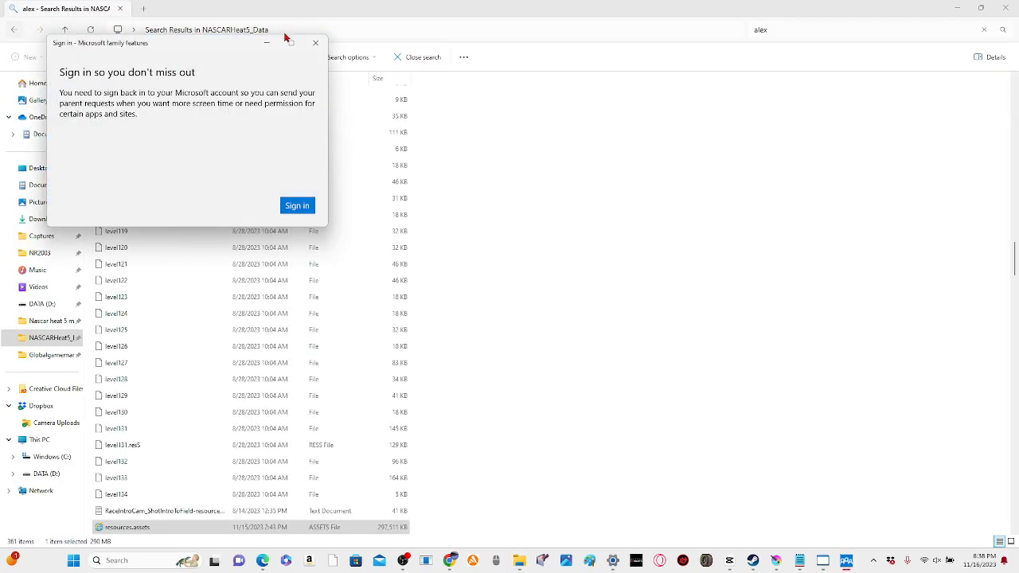
Step: Dismiss the family sign-in prompt and scroll the NASCARHeat5_Data folder down to resources.assets
click(316, 43)
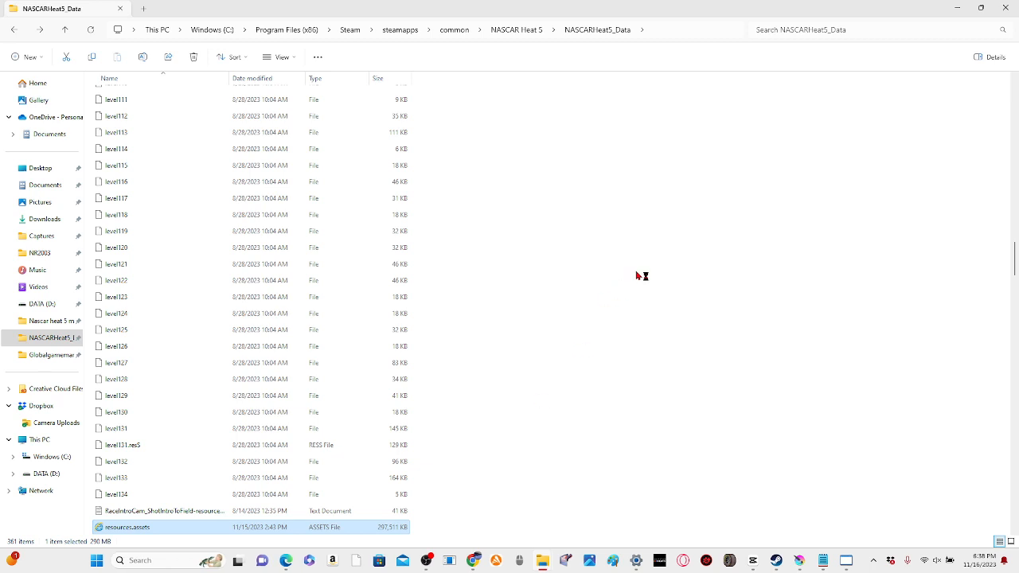
scroll(down, 3)
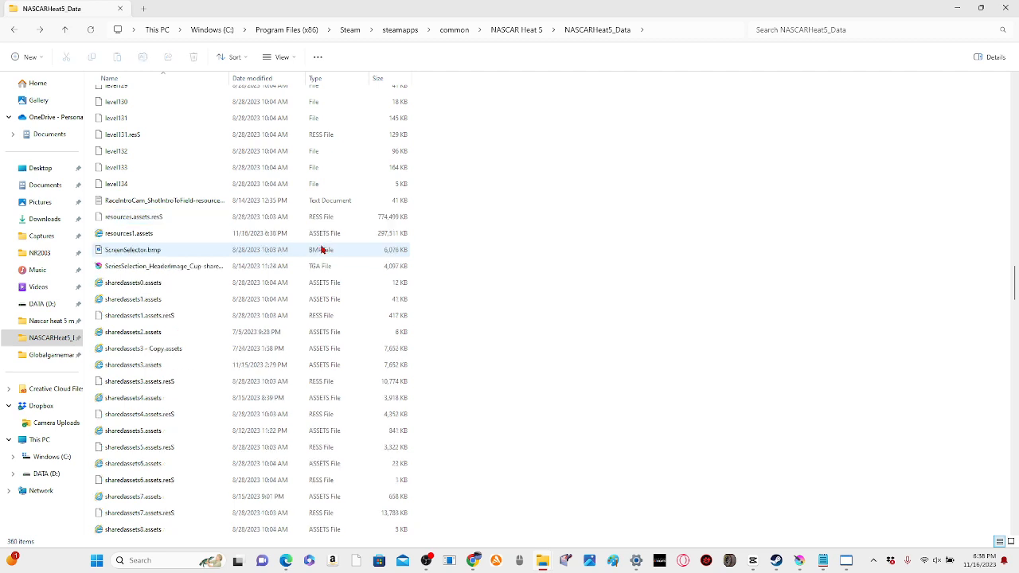
click(129, 232)
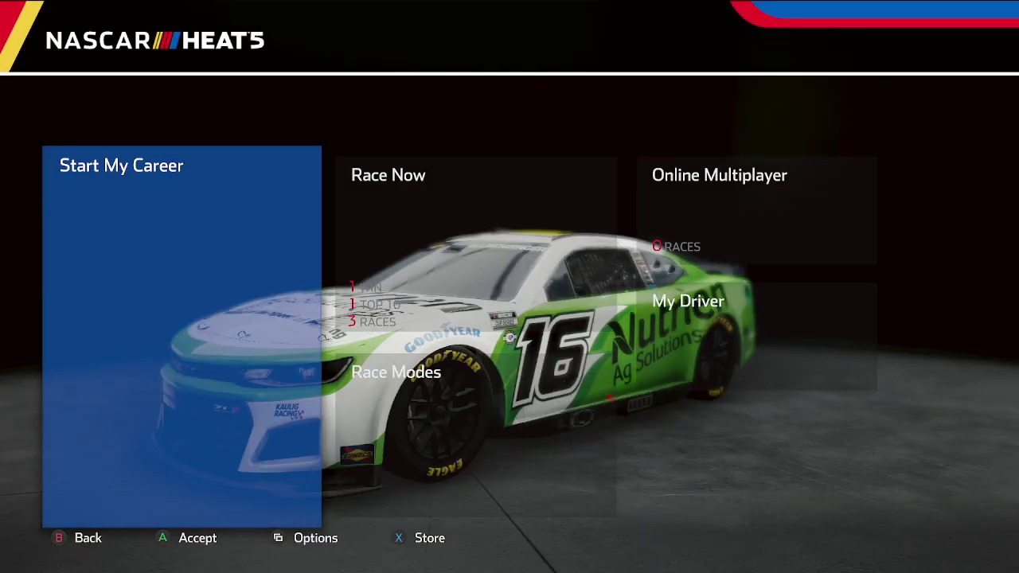
Step: Choose Race Now and step the driver list to Matt Diberentodo in the #48 car
click(389, 175)
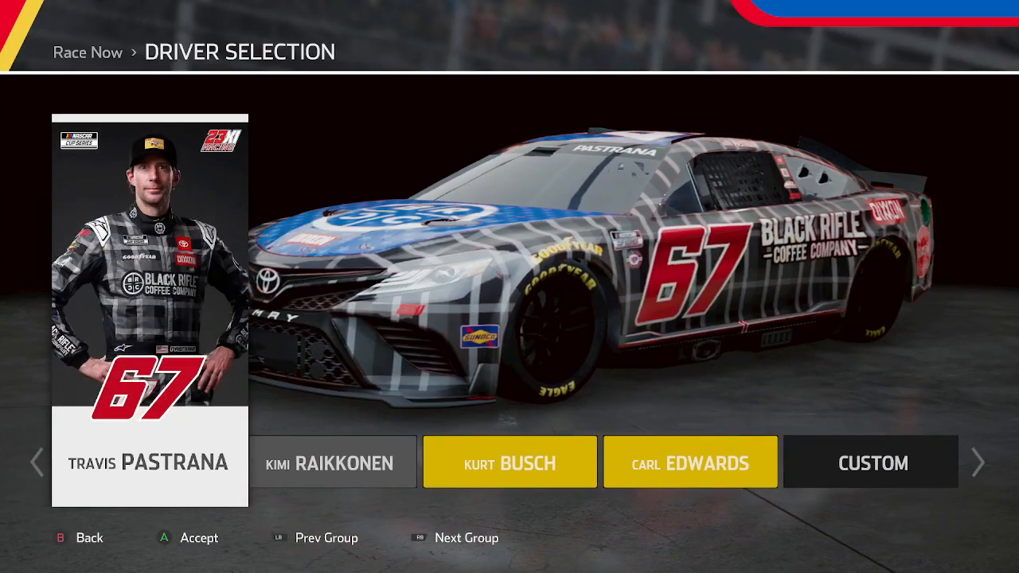
click(38, 462)
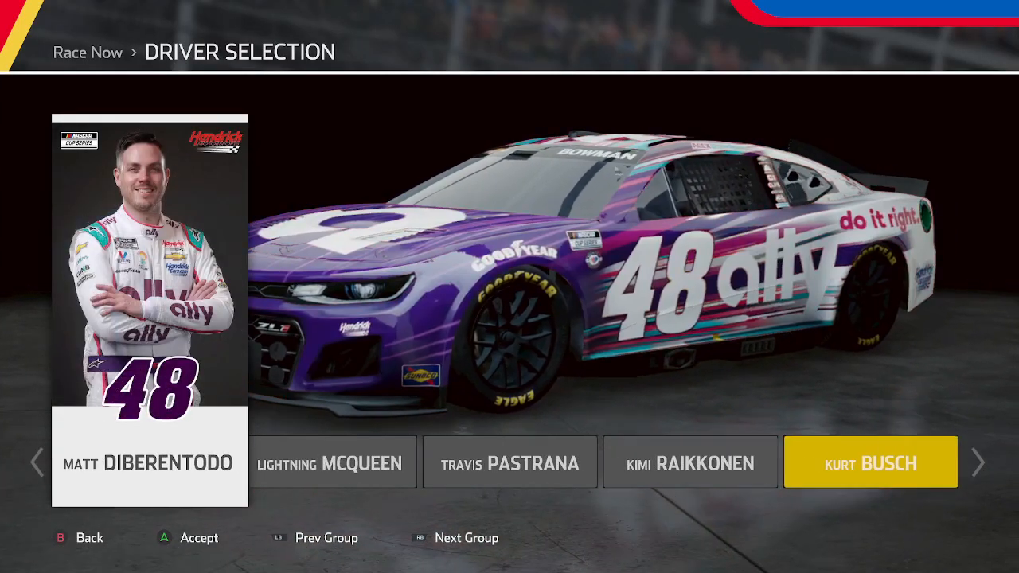